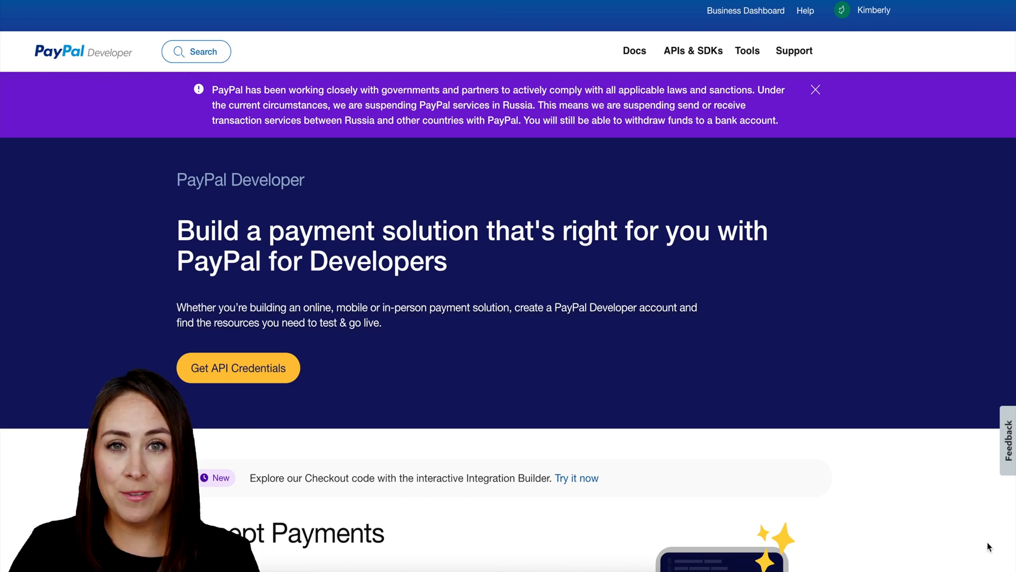
{"action": "mouse_move", "coordinate": [955, 539]}
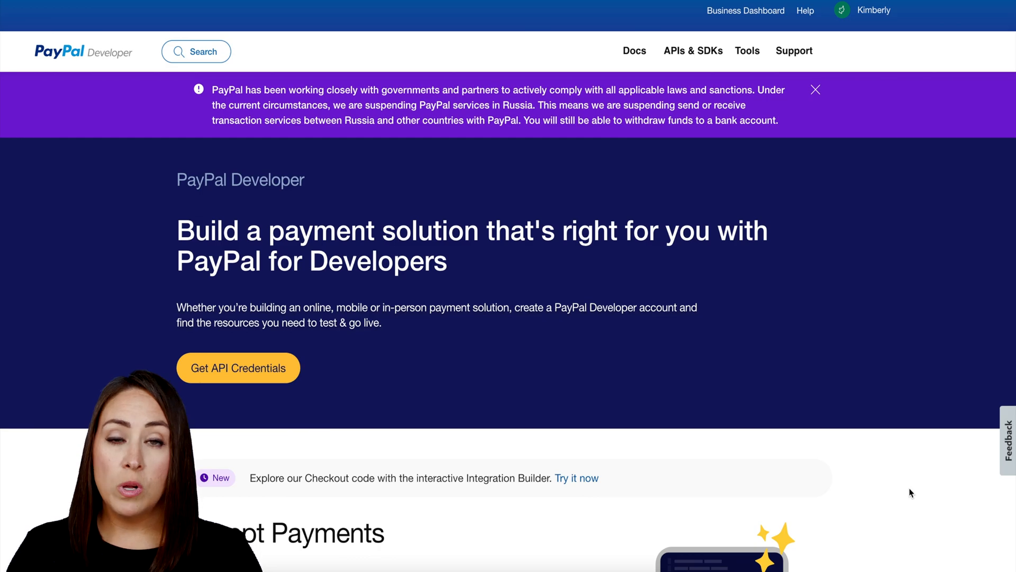
{"action": "mouse_move", "coordinate": [898, 6]}
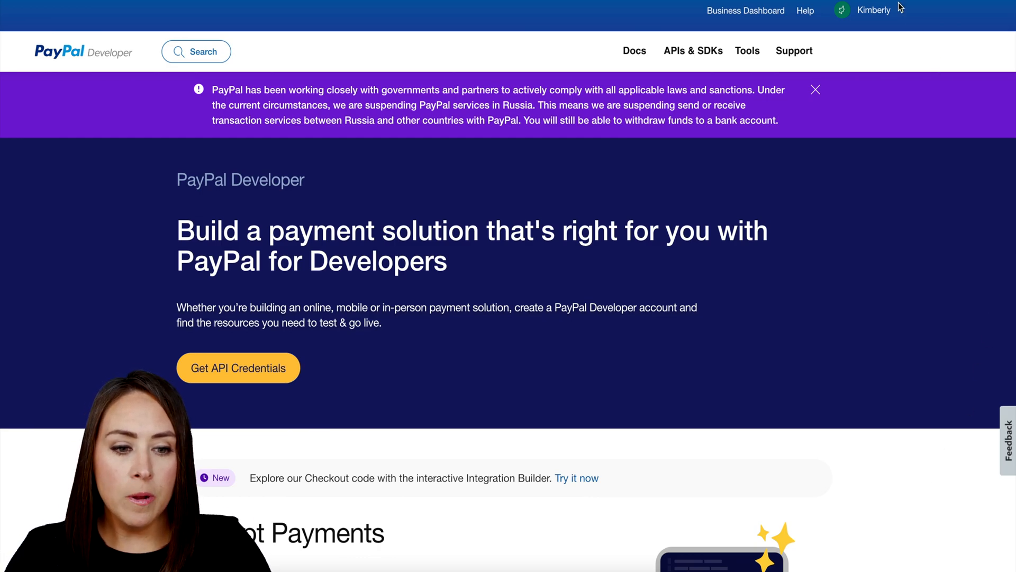
Go to My Account in PayPal Developer and open the Sandbox Accounts list
{"action": "left_click", "coordinate": [873, 9]}
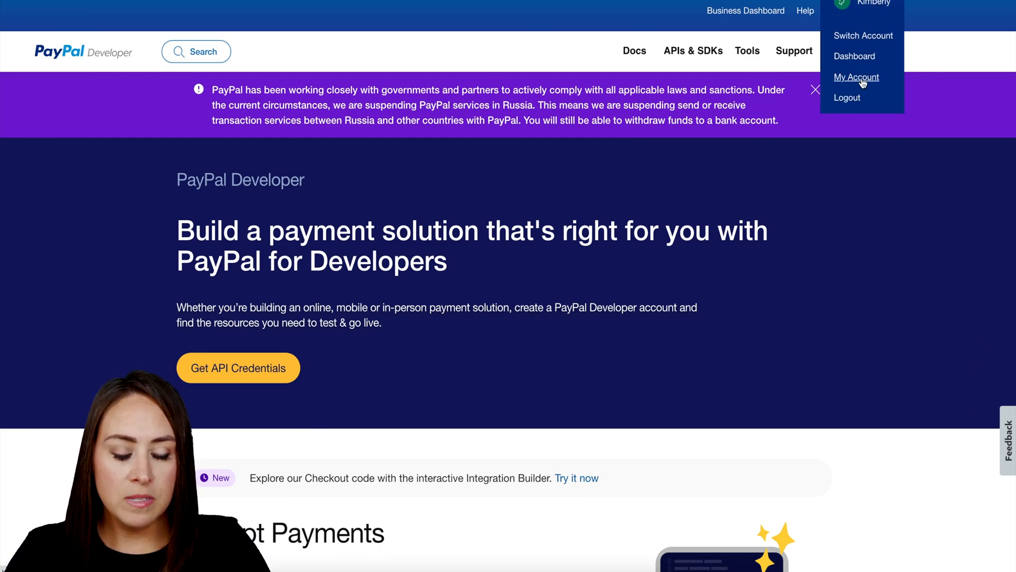
{"action": "left_click", "coordinate": [855, 77]}
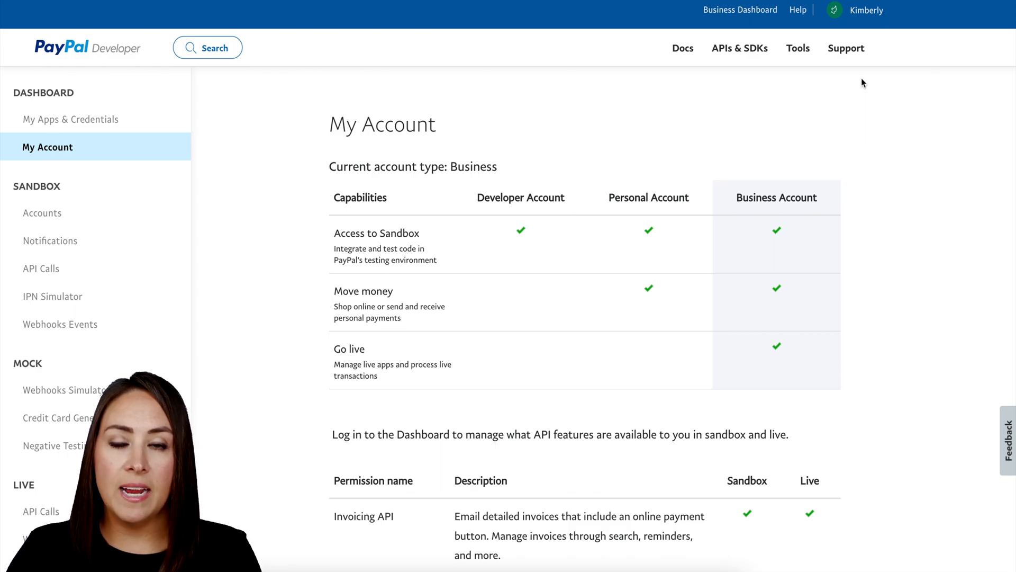
{"action": "mouse_move", "coordinate": [42, 214]}
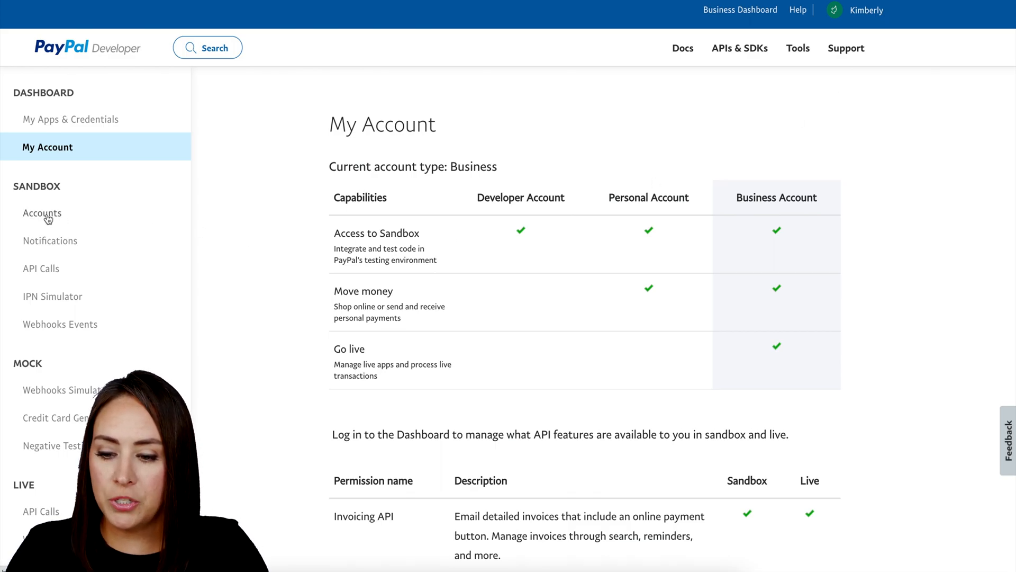
{"action": "left_click", "coordinate": [42, 212]}
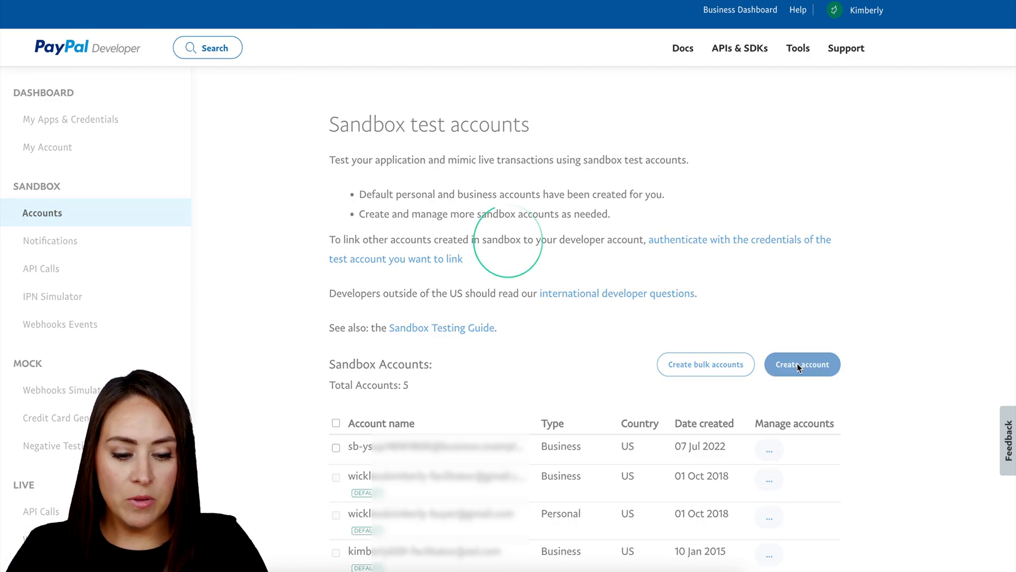
Create a Business (Merchant) sandbox account and view its account details
{"action": "left_click", "coordinate": [802, 364]}
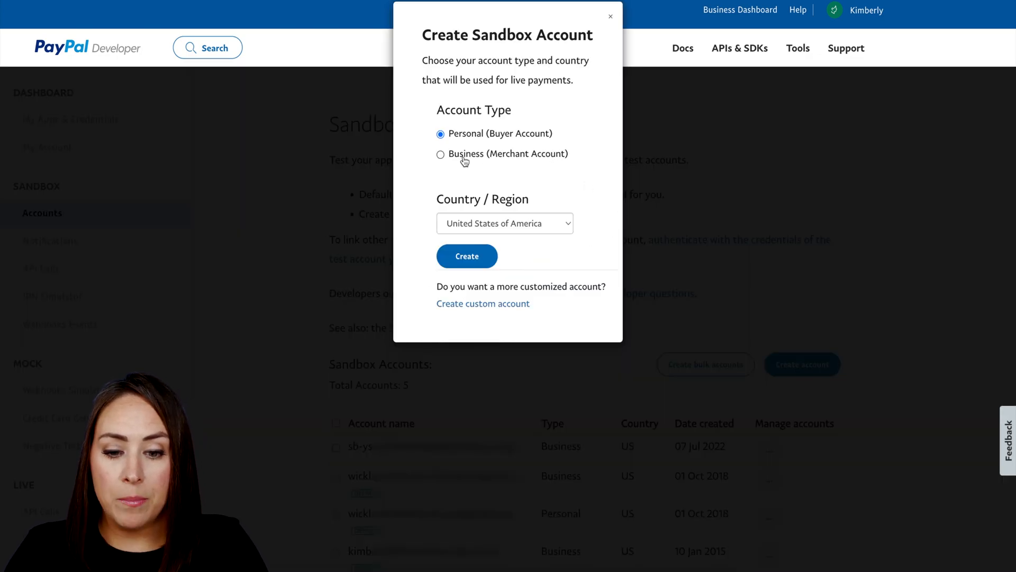
{"action": "left_click", "coordinate": [441, 154]}
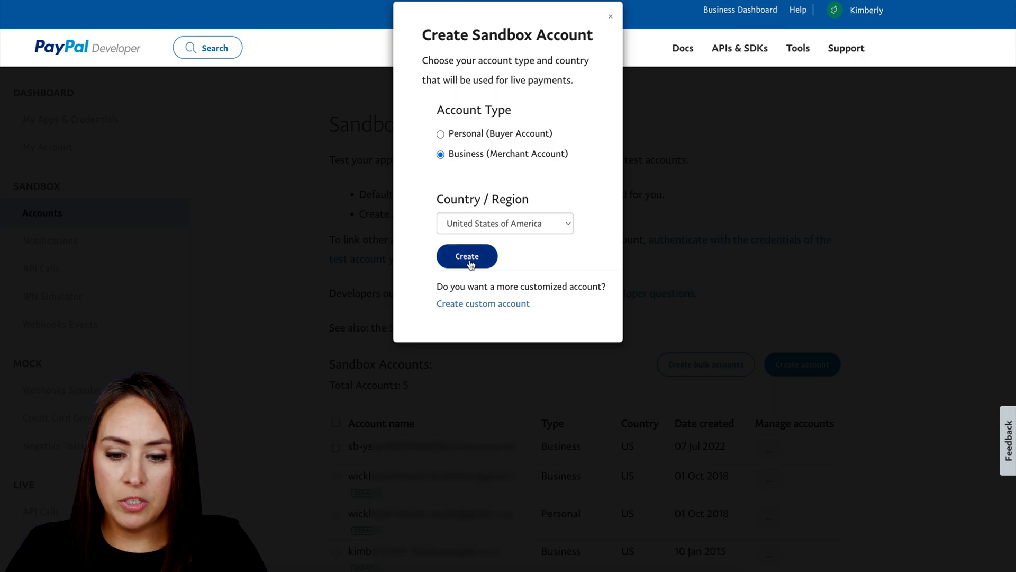
{"action": "left_click", "coordinate": [467, 256]}
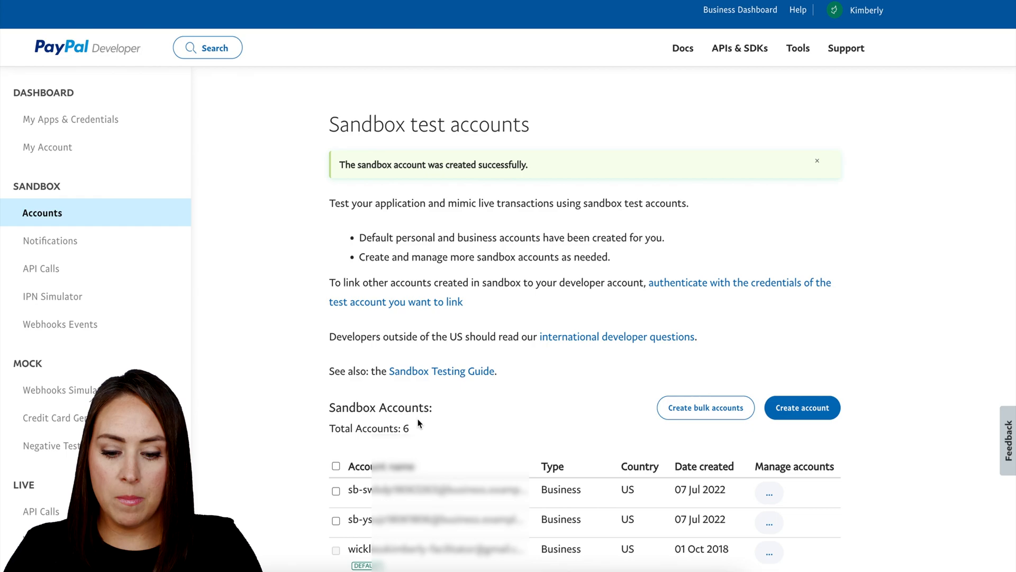
{"action": "left_click", "coordinate": [769, 489]}
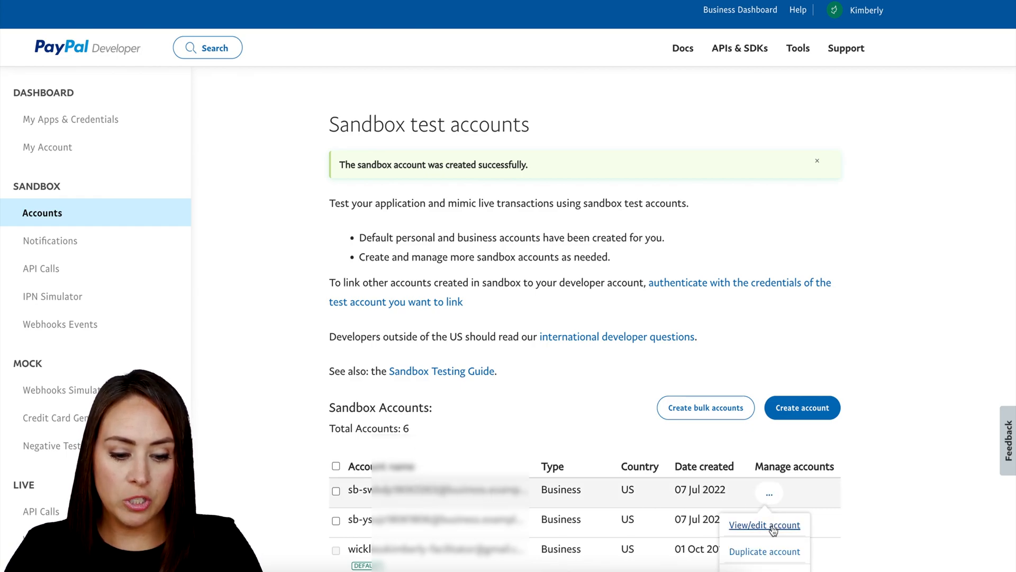
{"action": "left_click", "coordinate": [763, 524]}
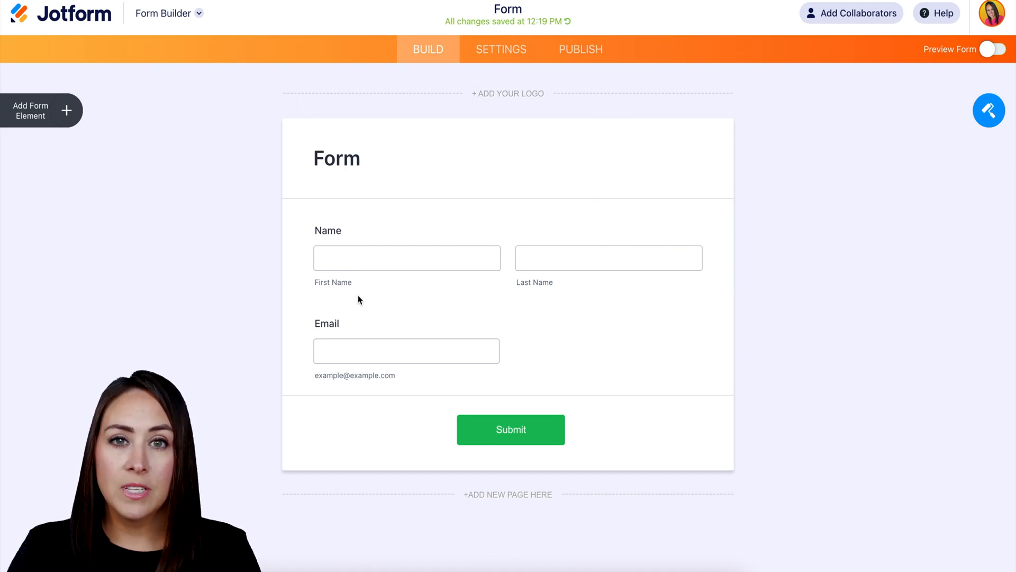
Search the form's payment elements for 'paypal' to find PayPal Pro
{"action": "left_click", "coordinate": [30, 110]}
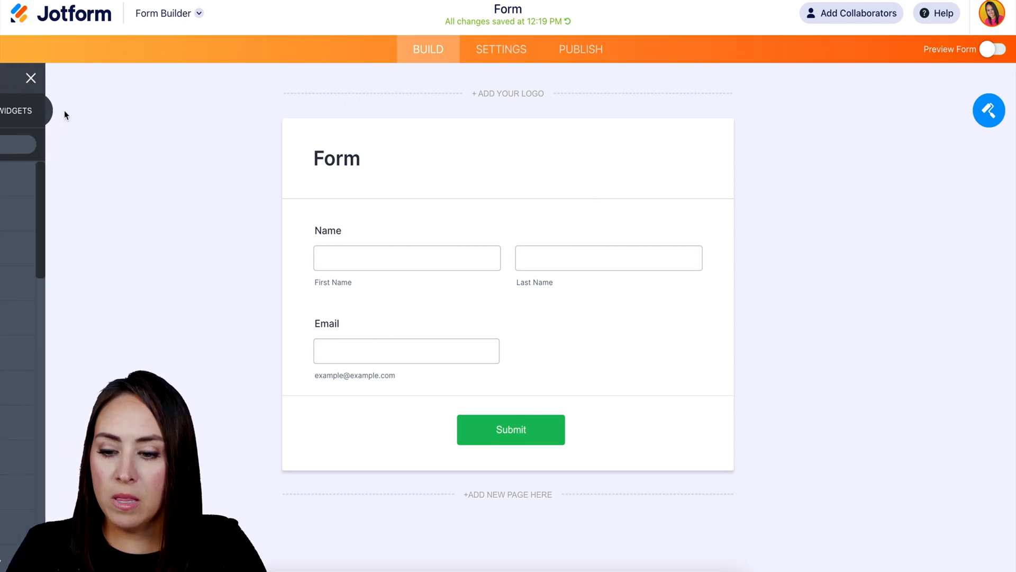
{"action": "left_click", "coordinate": [92, 110]}
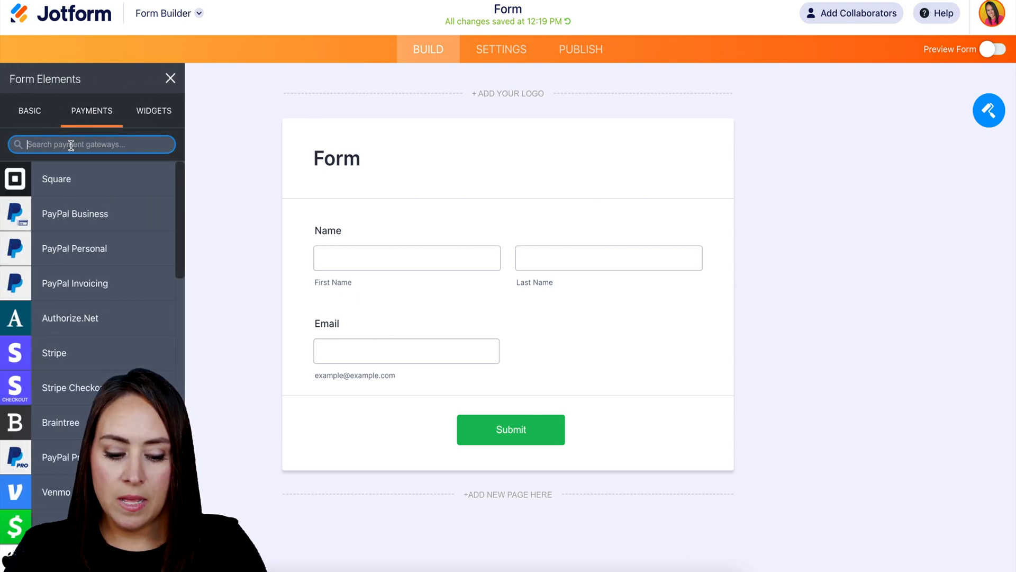
{"action": "type", "text": "paypal"}
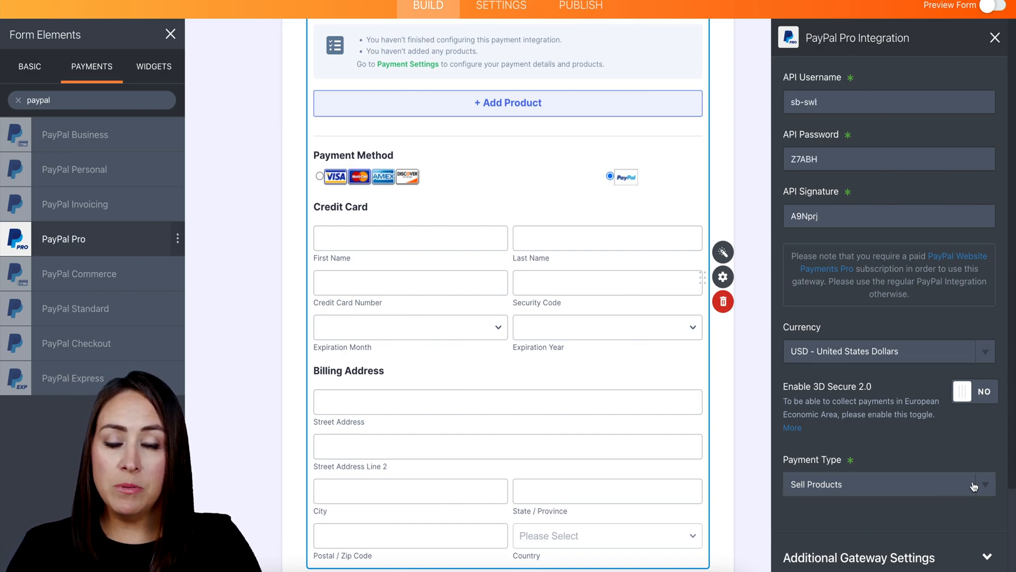
Keep payment type as Sell Products and switch Sandbox Mode to YES
{"action": "left_click", "coordinate": [889, 483]}
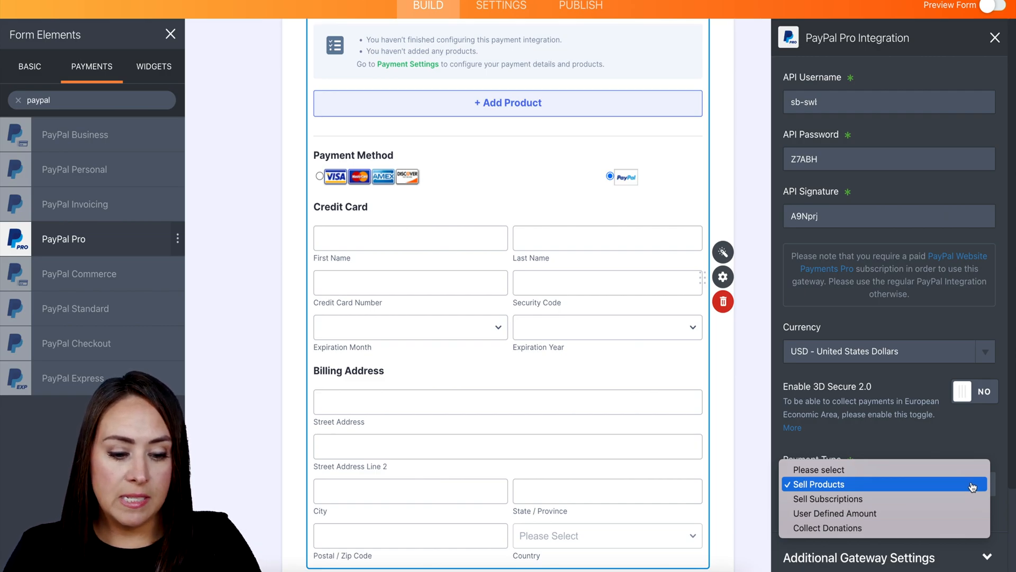
{"action": "left_click", "coordinate": [818, 483]}
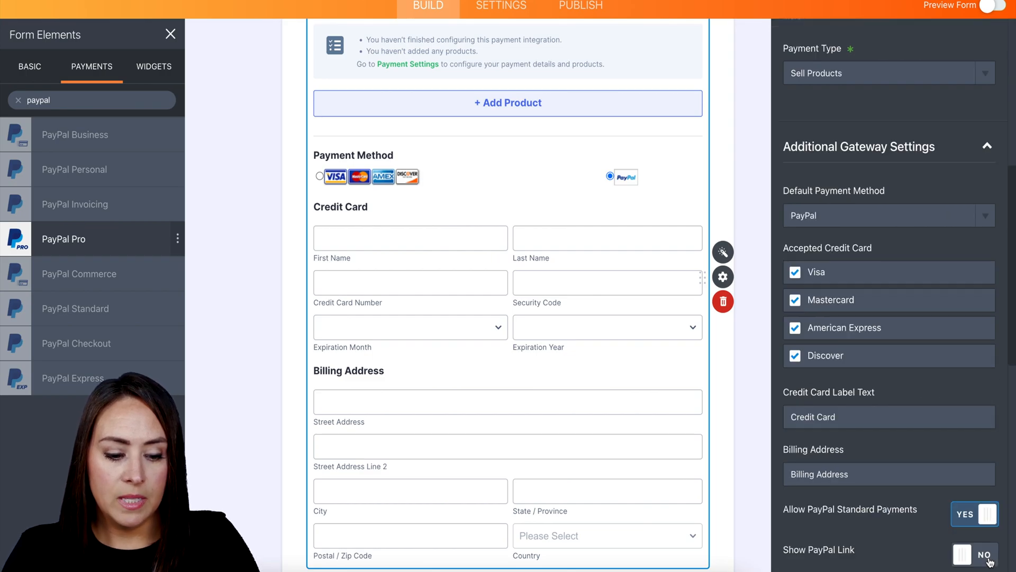
{"action": "scroll", "scroll_direction": "down", "scroll_amount": 3}
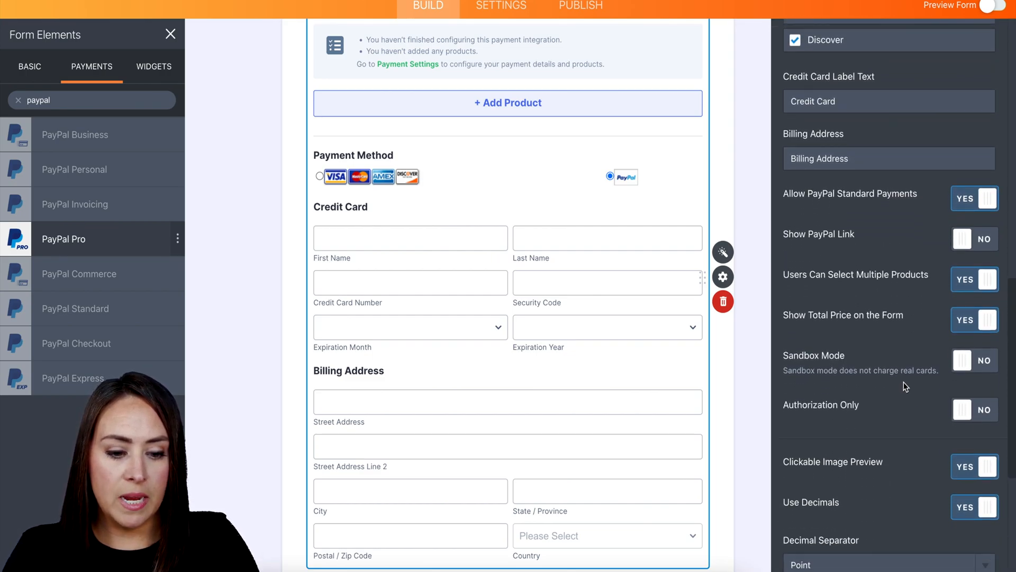
{"action": "mouse_move", "coordinate": [816, 381]}
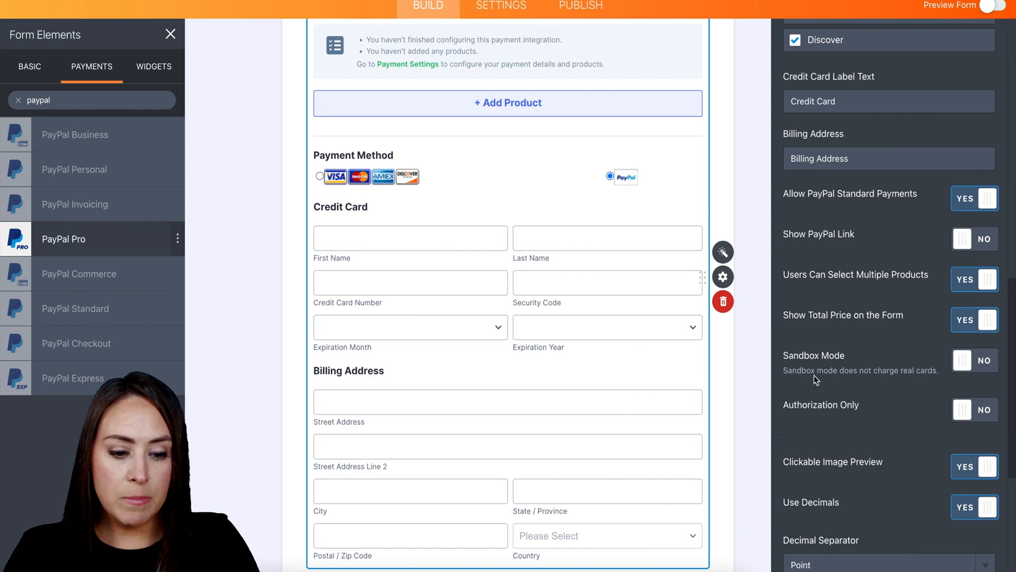
{"action": "mouse_move", "coordinate": [900, 379]}
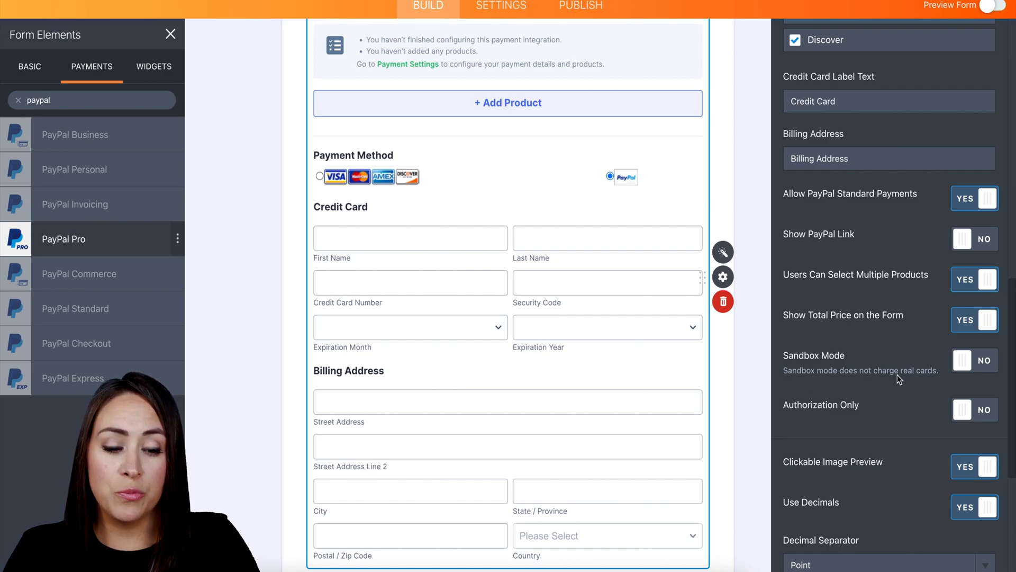
{"action": "left_click", "coordinate": [975, 360]}
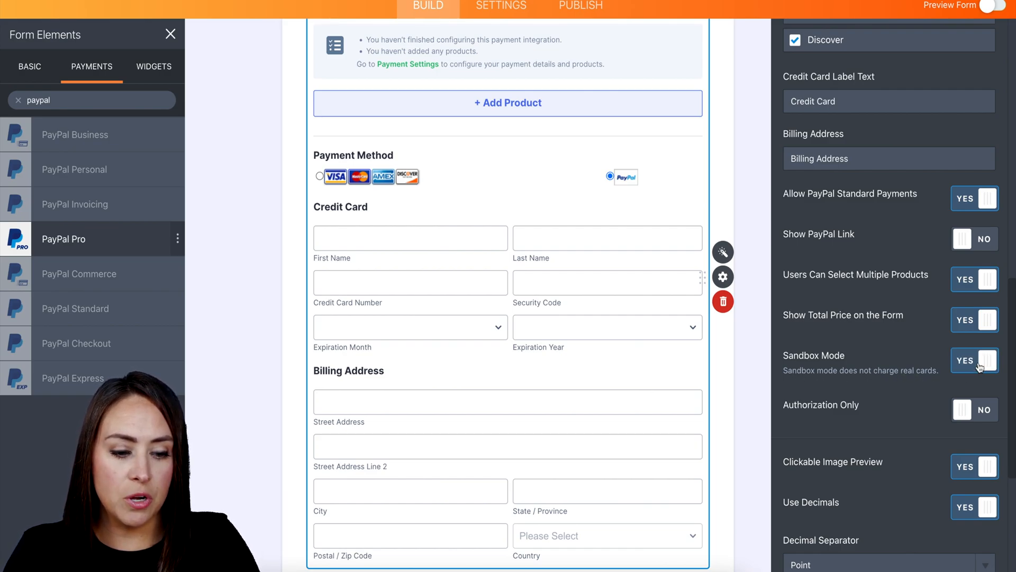
{"action": "scroll", "scroll_direction": "down", "scroll_amount": 3}
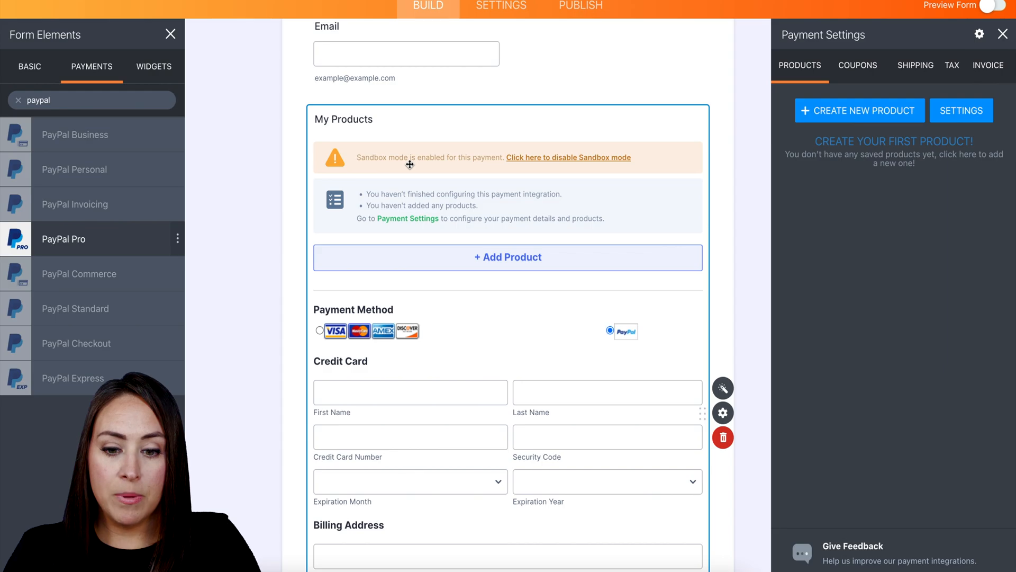
{"action": "mouse_move", "coordinate": [508, 165]}
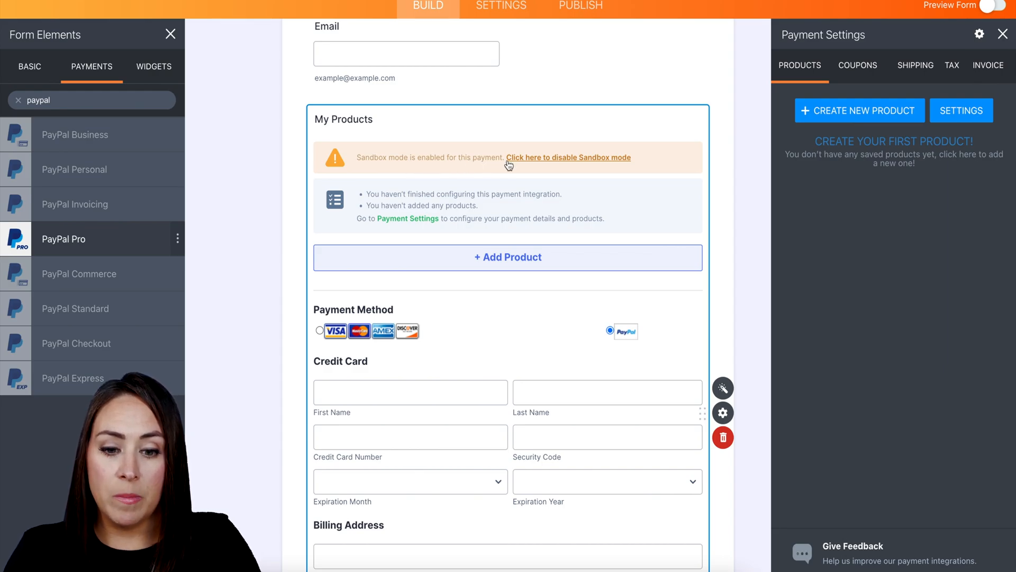
{"action": "mouse_move", "coordinate": [865, 136]}
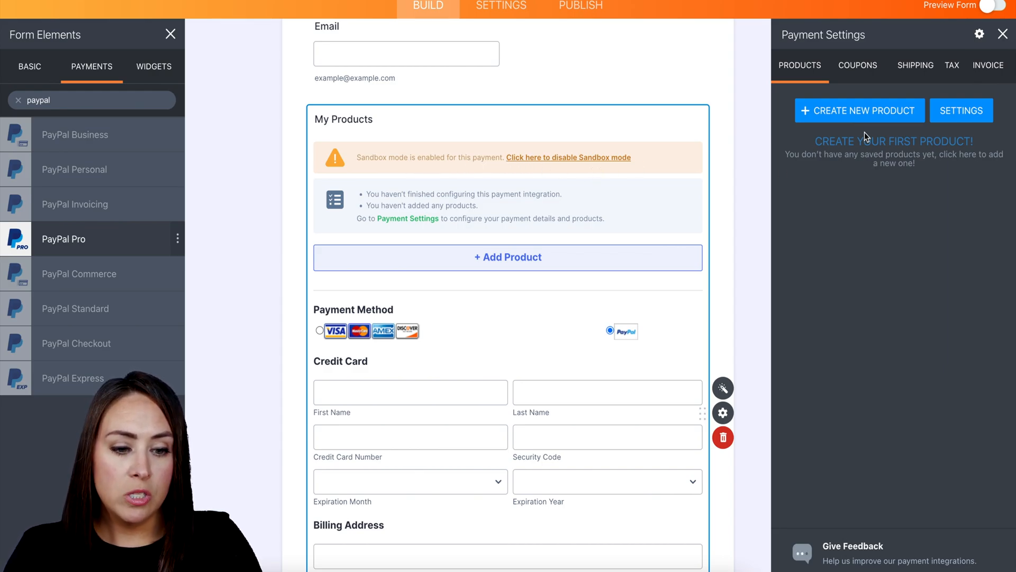
Create 'Test Product 1' priced 10, then publish and open the form in a new tab
{"action": "left_click", "coordinate": [858, 110]}
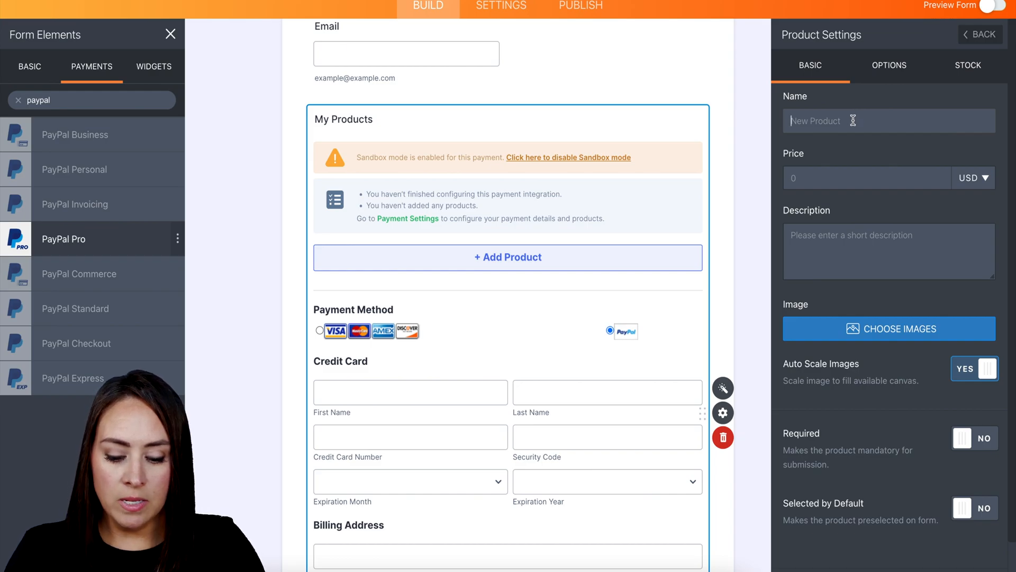
{"action": "type", "text": "Test Product"}
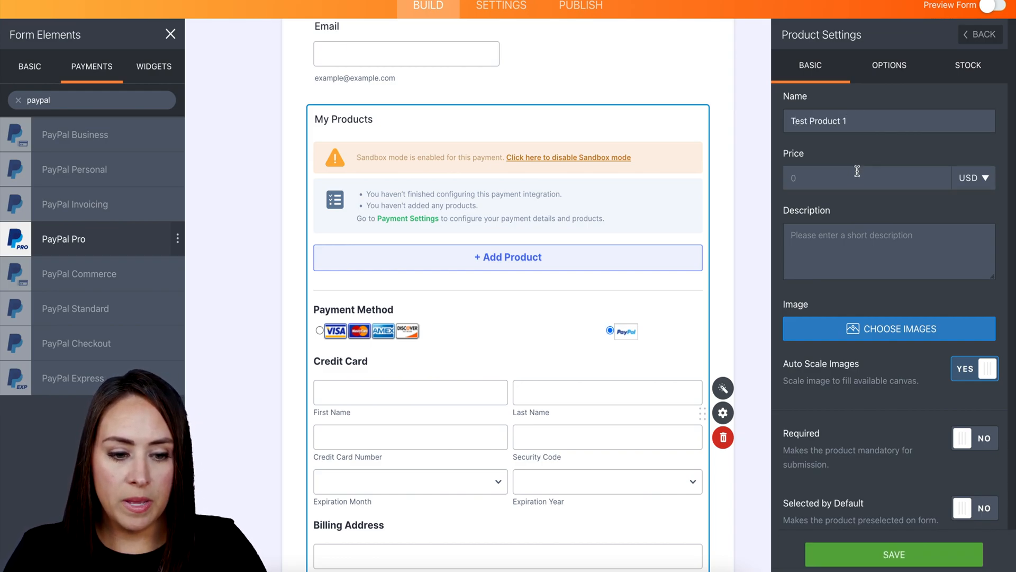
{"action": "type", "text": "10.00"}
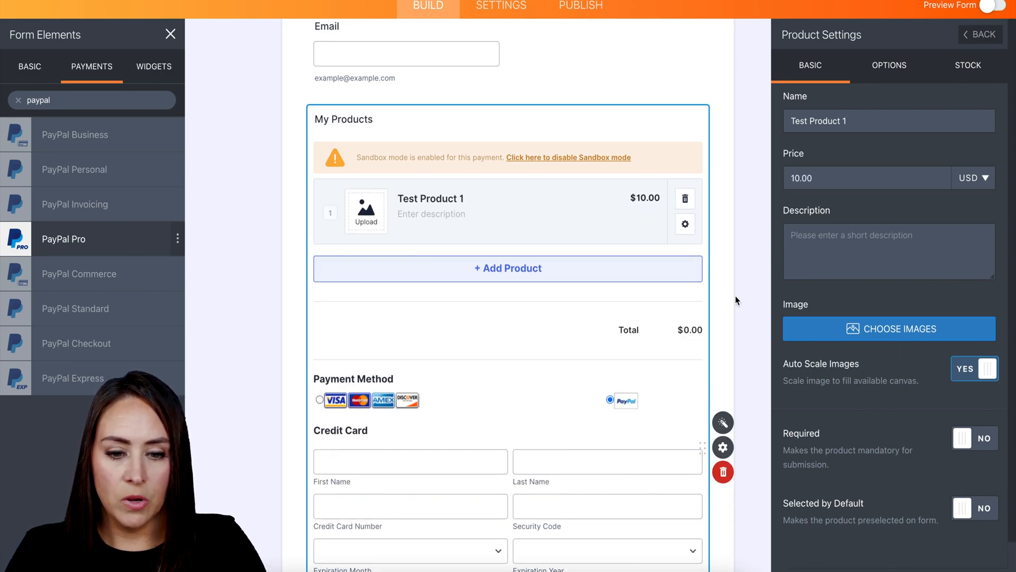
{"action": "left_click", "coordinate": [580, 43]}
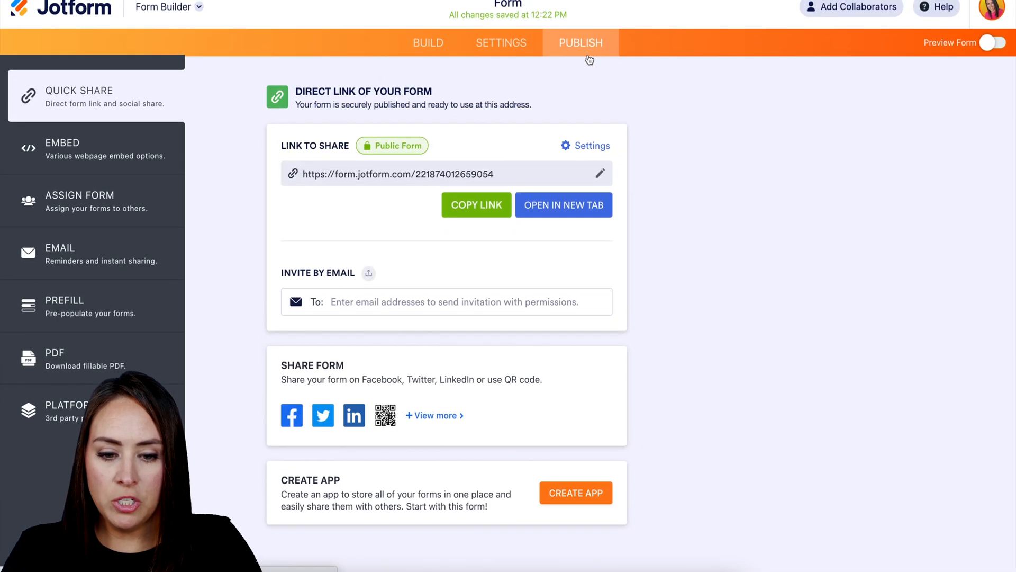
{"action": "left_click", "coordinate": [999, 42]}
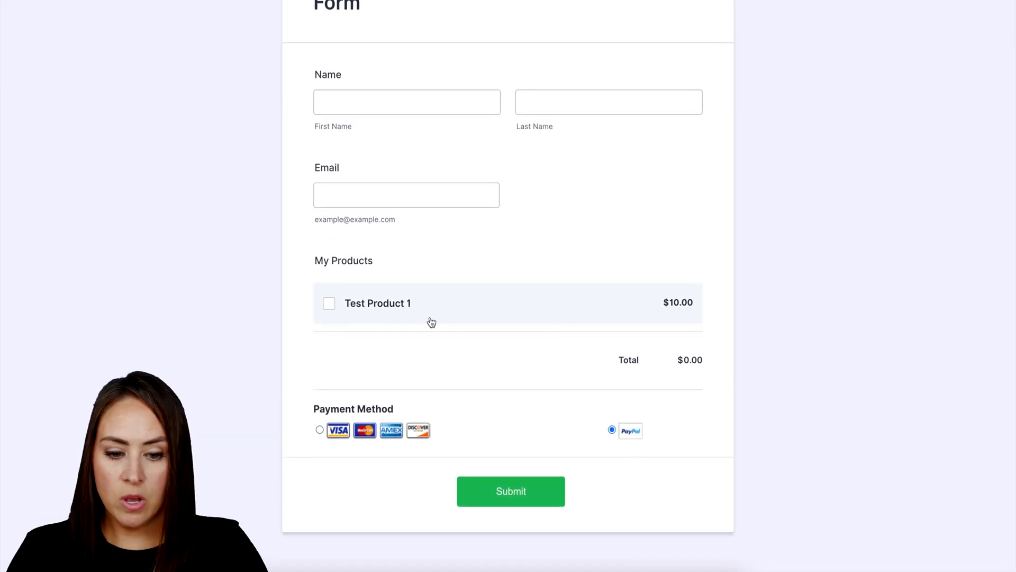